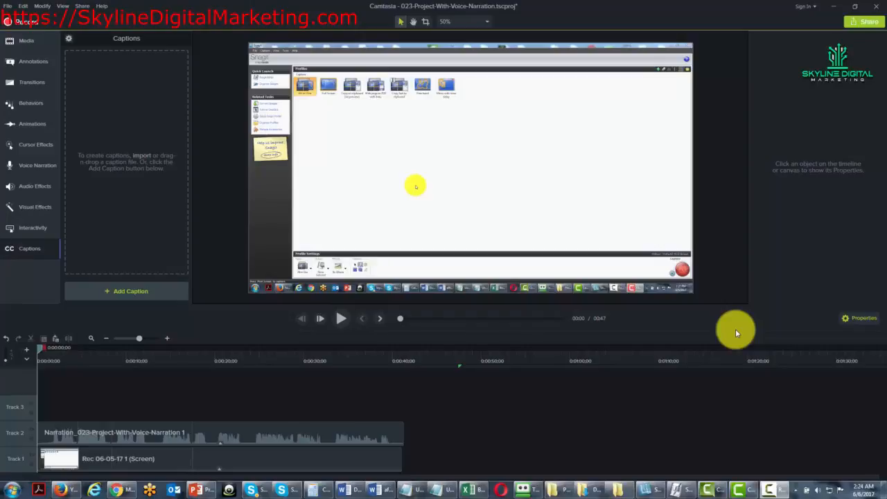
mouse_move(733, 334)
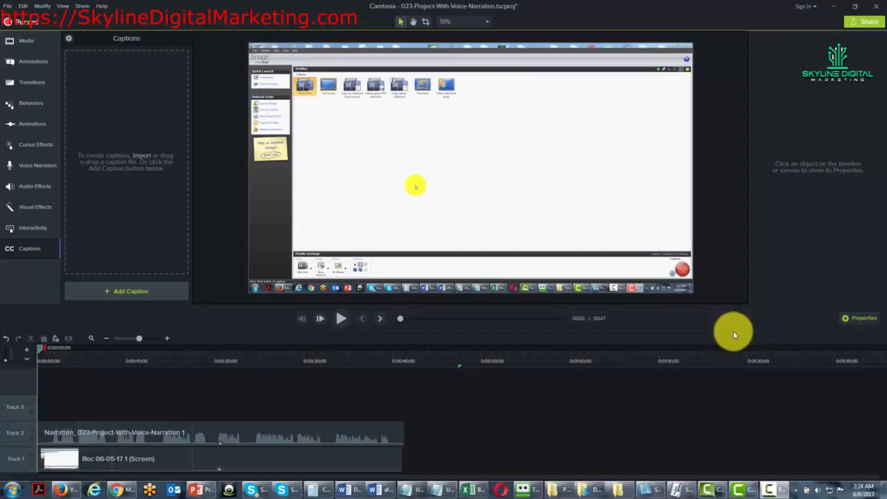
mouse_move(28, 248)
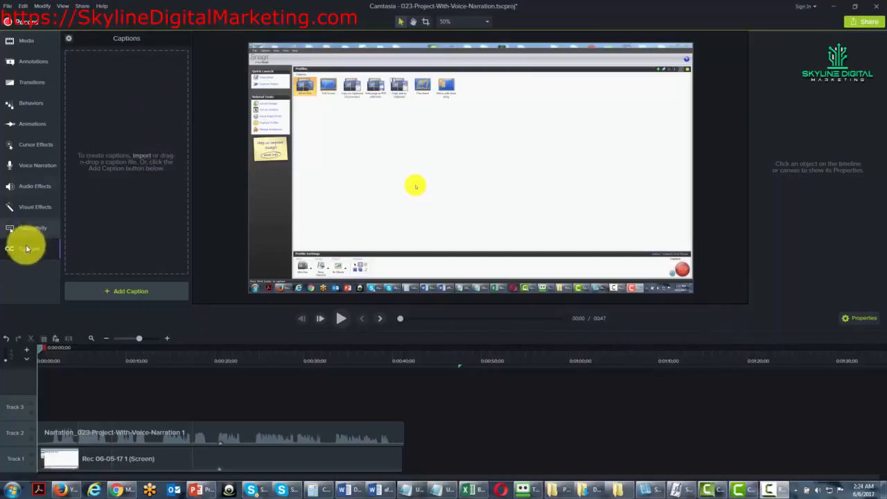
mouse_move(76, 230)
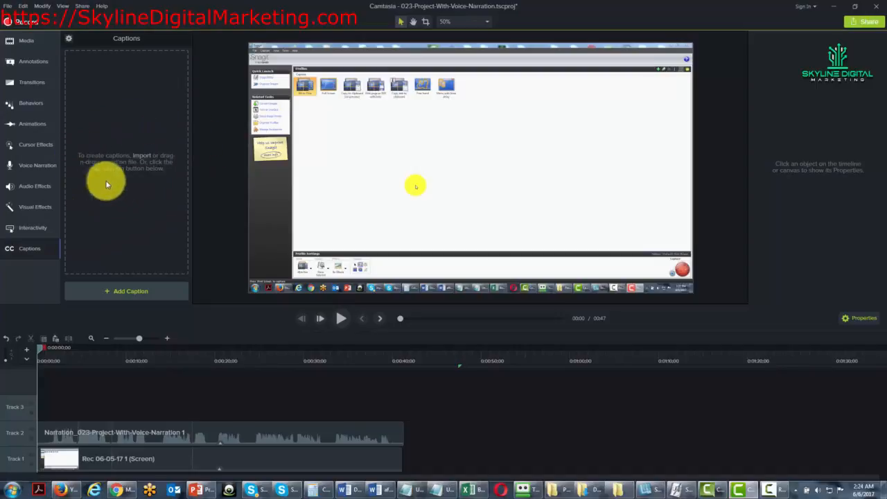
mouse_move(116, 75)
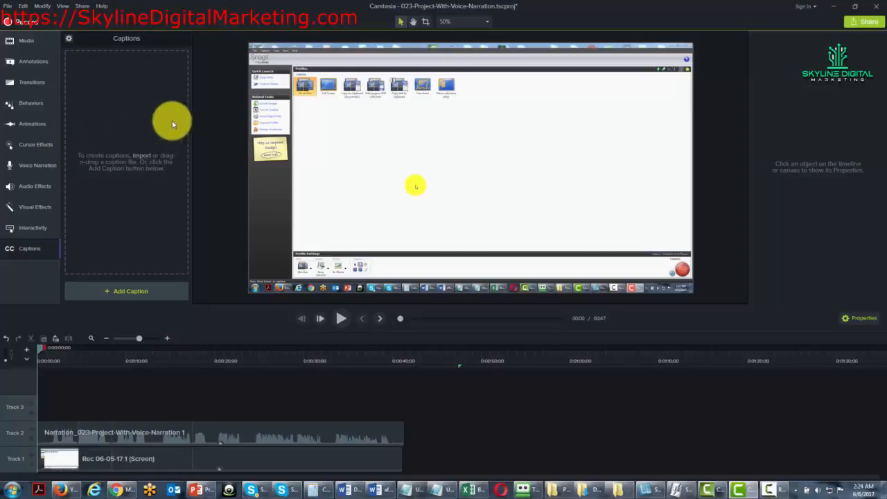
mouse_move(130, 188)
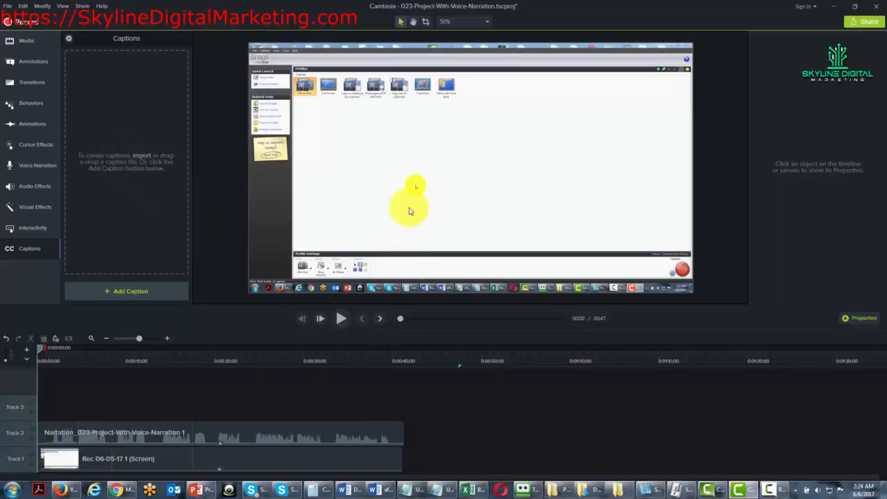
mouse_move(197, 209)
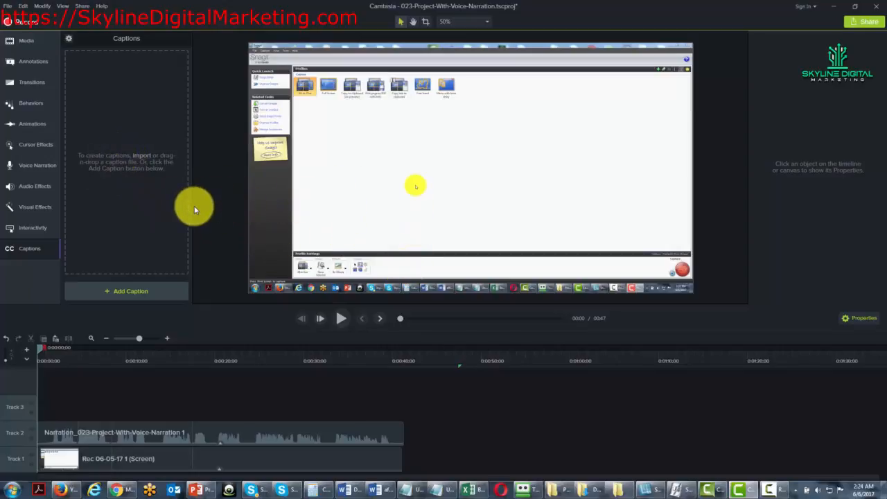
mouse_move(269, 213)
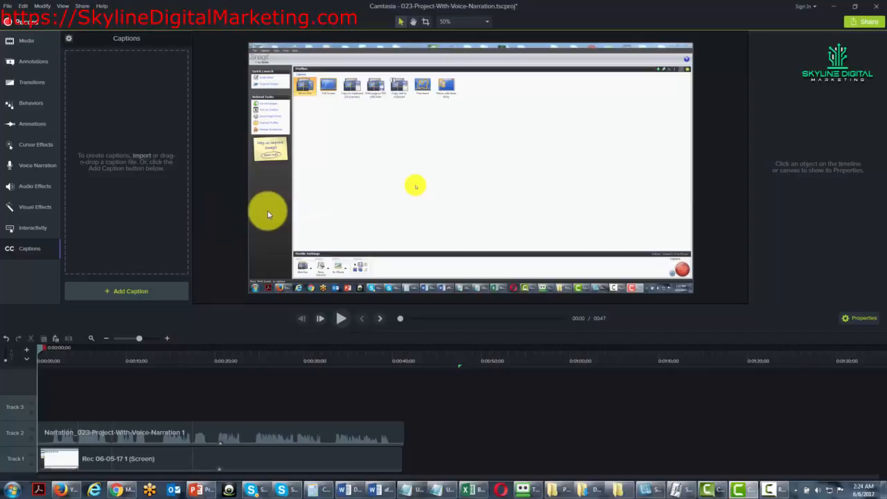
mouse_move(119, 180)
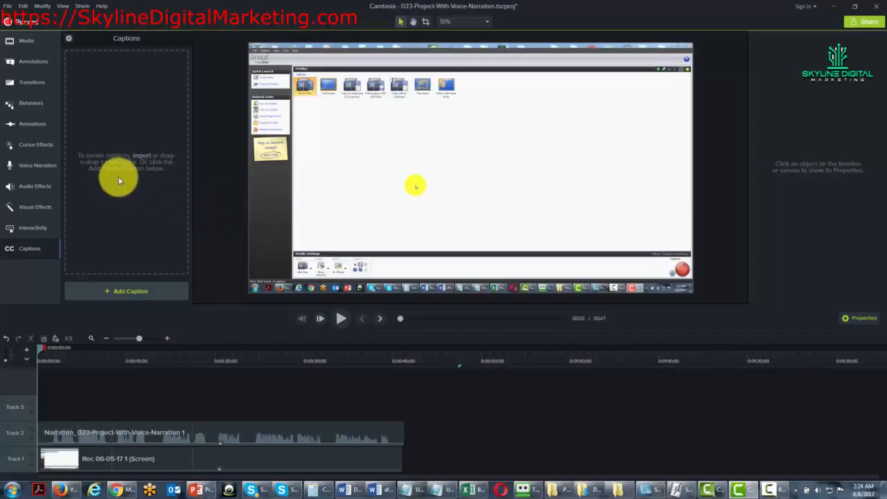
mouse_move(118, 183)
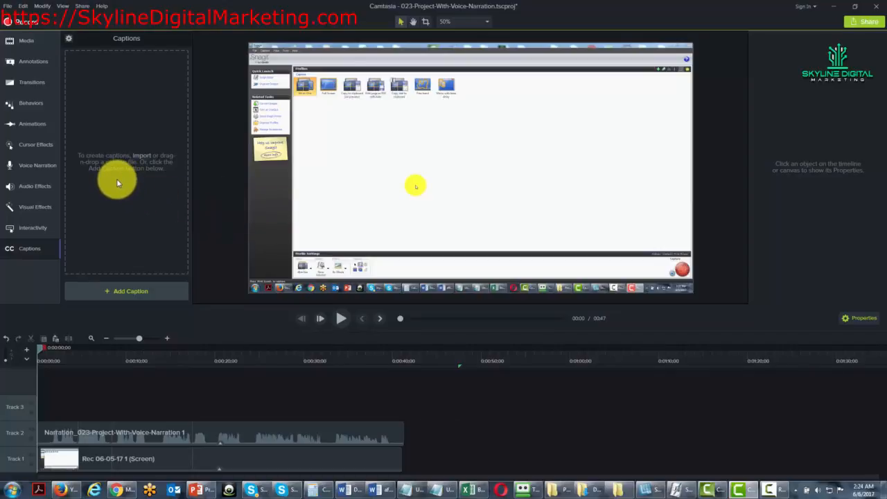
mouse_move(126, 294)
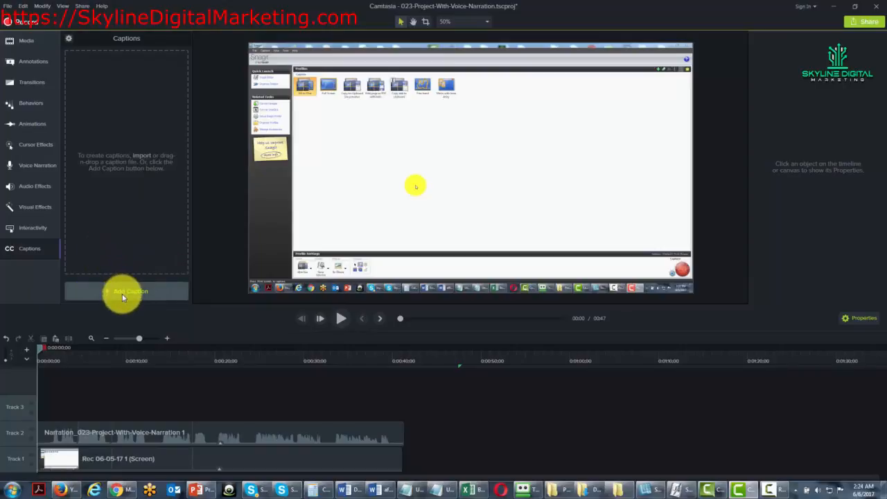
Add a blank caption above the narration and stretch it to the narration's full length
left_click(124, 290)
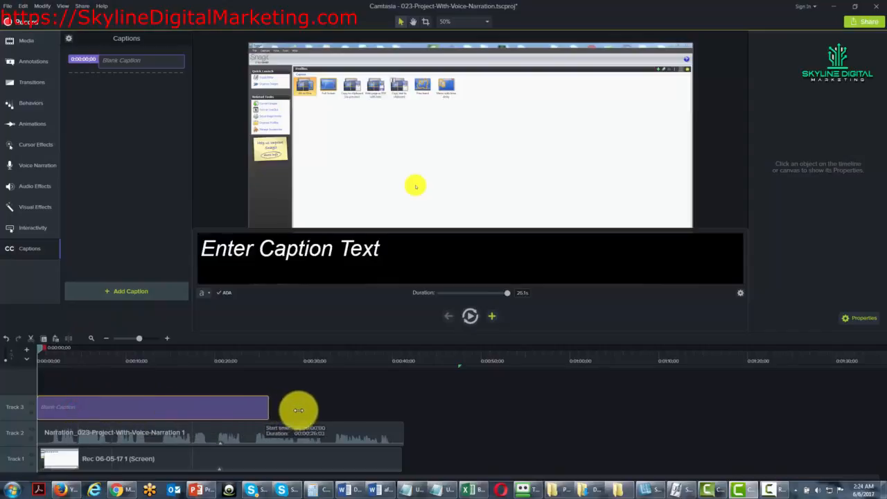
left_click_drag(298, 409, 401, 408)
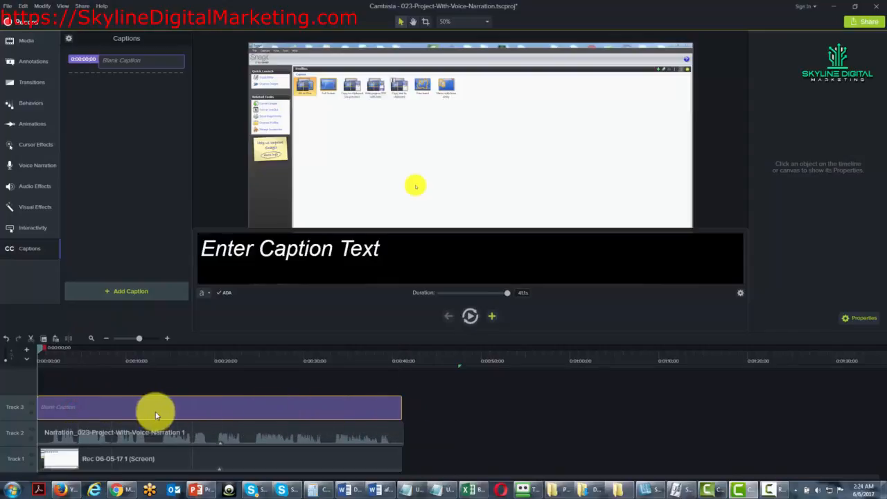
mouse_move(135, 414)
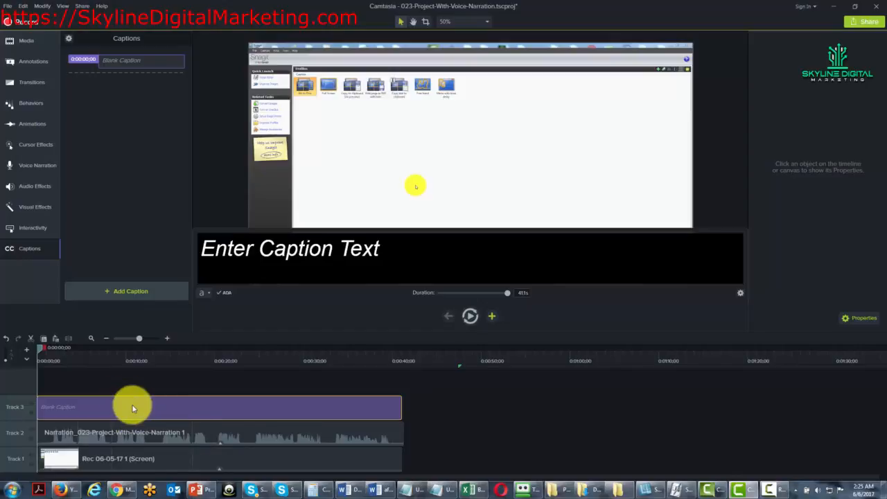
mouse_move(392, 345)
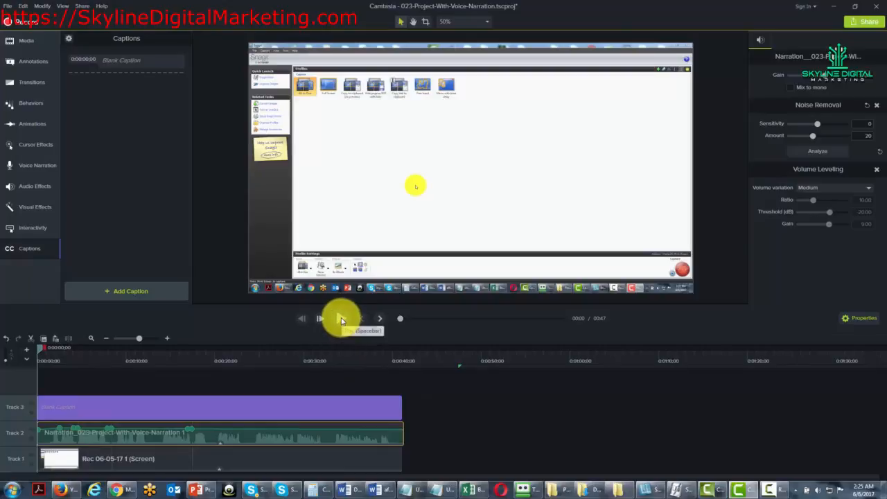
Apply the caption text 'So we click the left click,' over the bottom of the video
left_click(339, 319)
type("So we click the left click,")
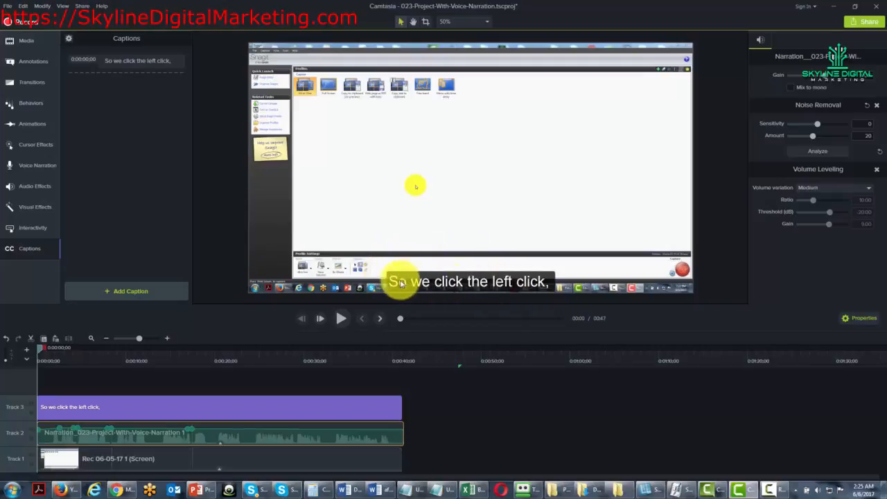
mouse_move(216, 307)
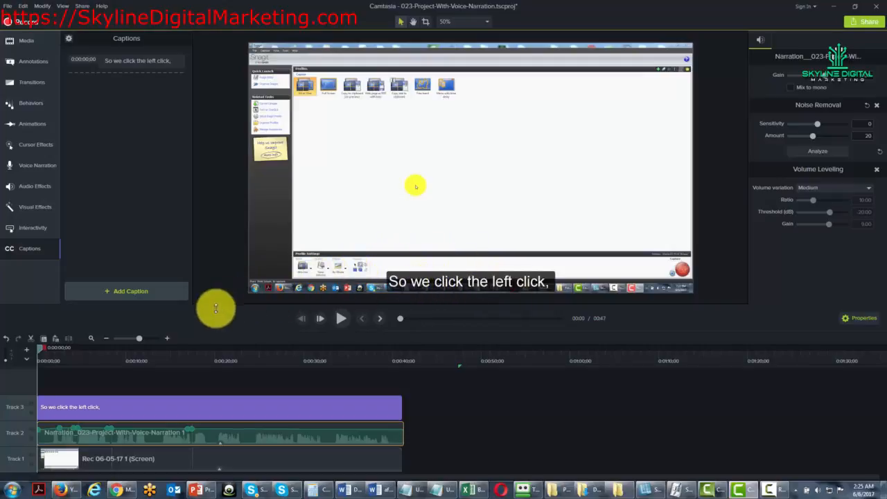
mouse_move(144, 285)
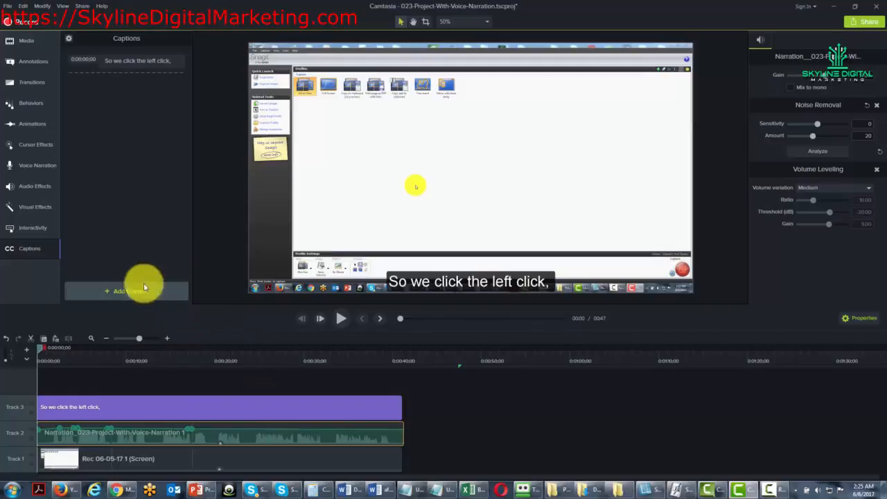
mouse_move(97, 169)
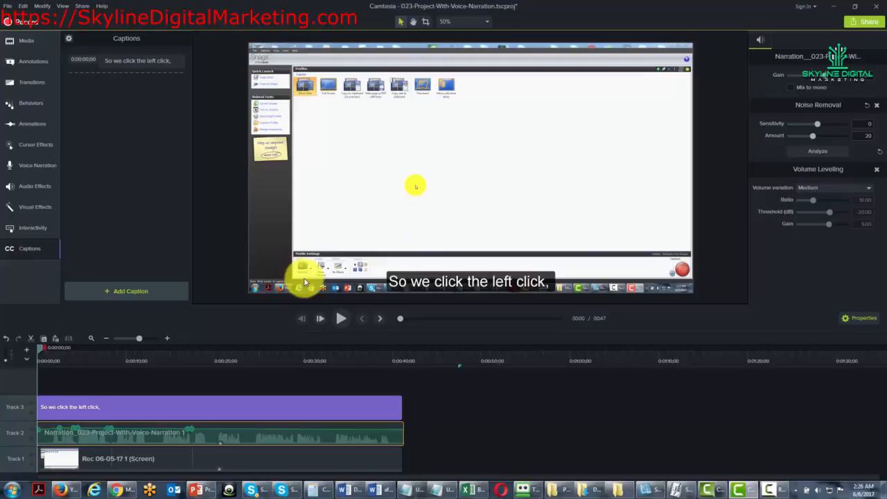
mouse_move(319, 346)
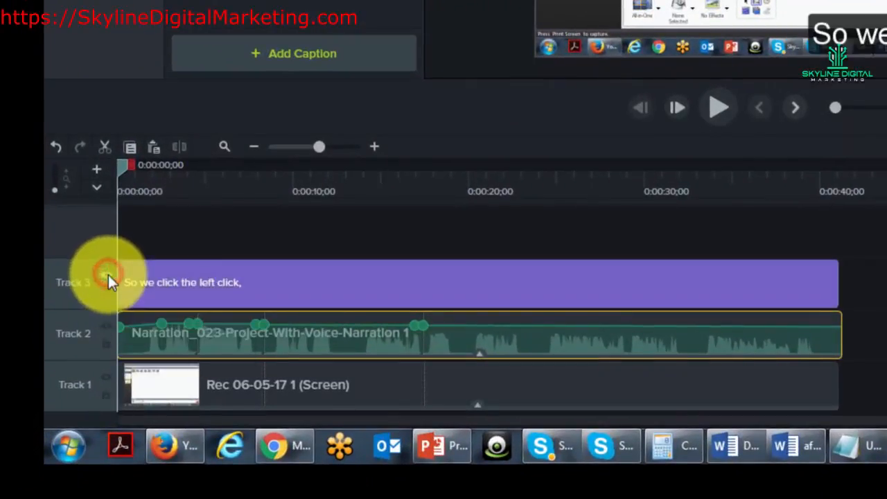
mouse_move(237, 352)
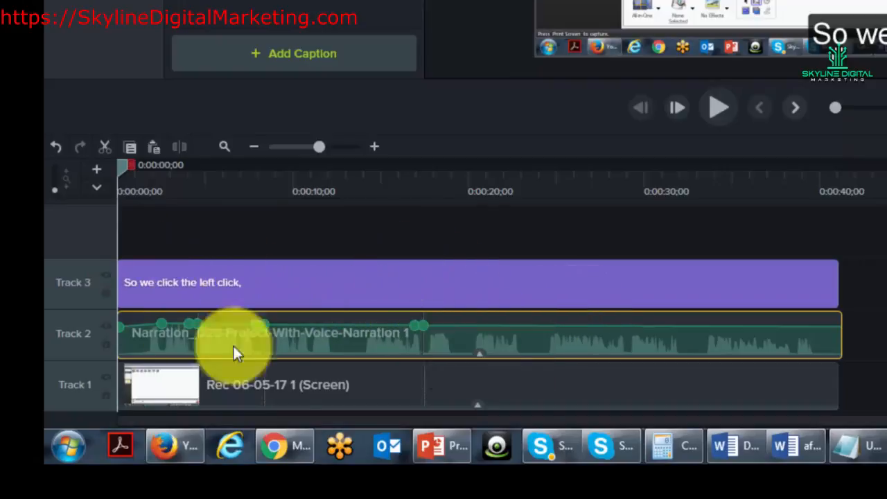
mouse_move(291, 282)
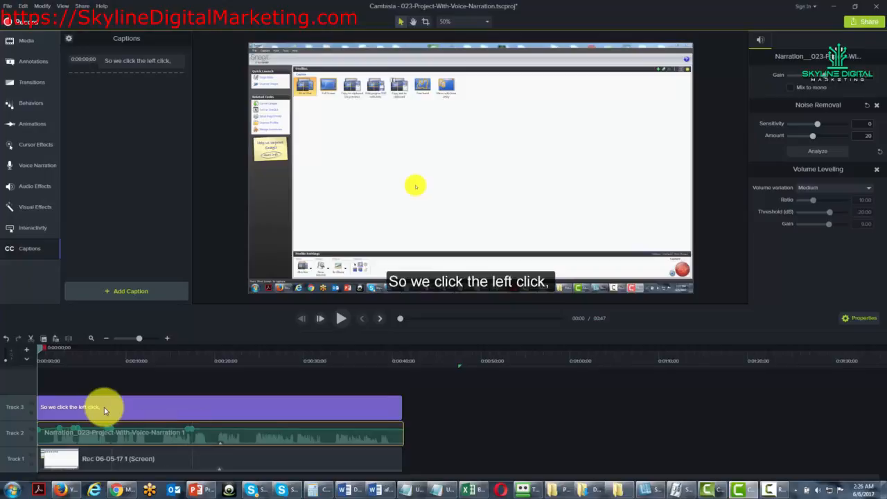
Show the caption's text style properties and vary its fill opacity, leaving it at 73%
left_click(106, 411)
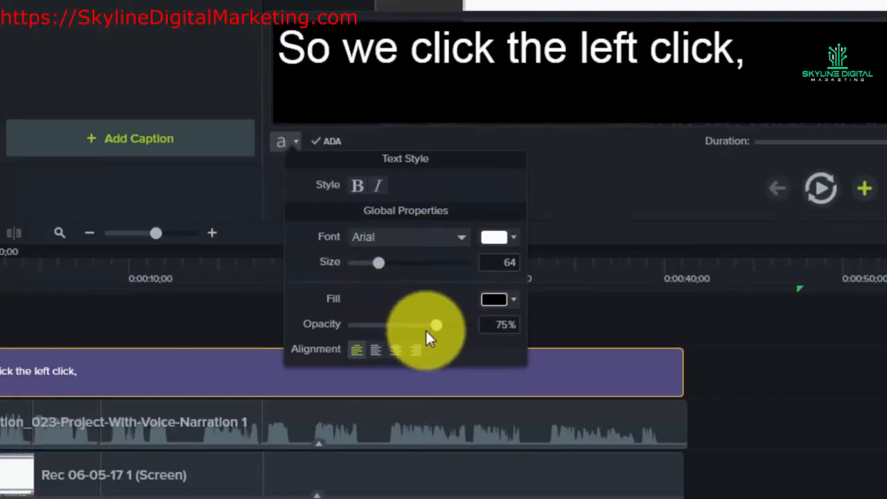
left_click_drag(435, 324, 413, 324)
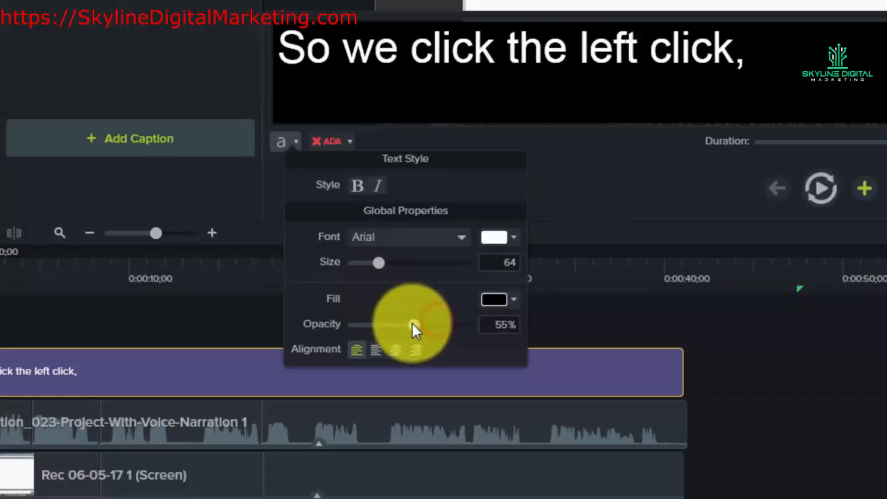
left_click_drag(405, 324, 435, 324)
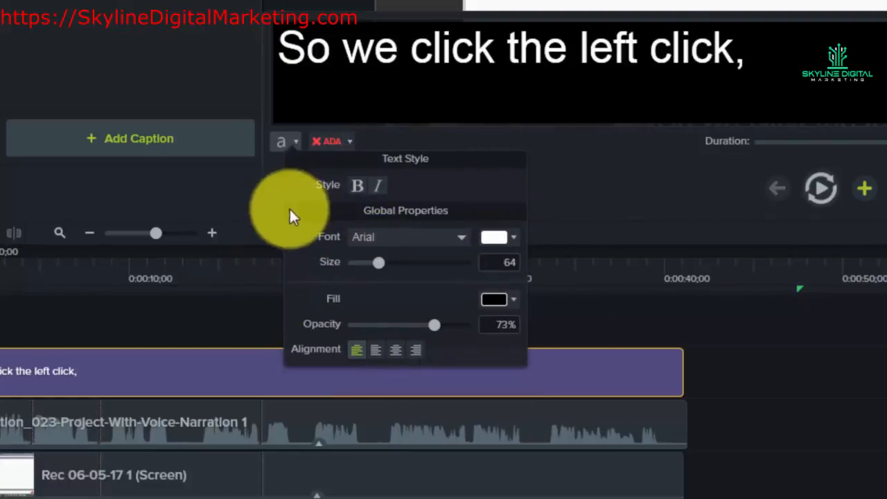
mouse_move(299, 220)
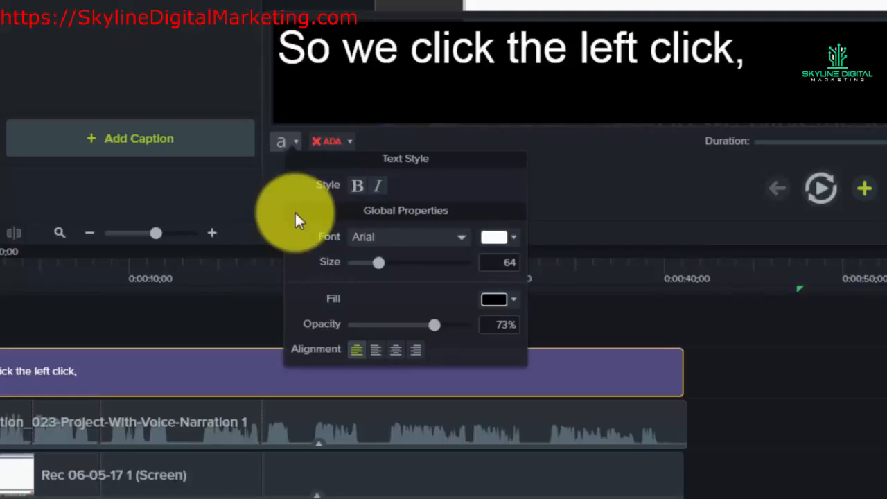
mouse_move(866, 371)
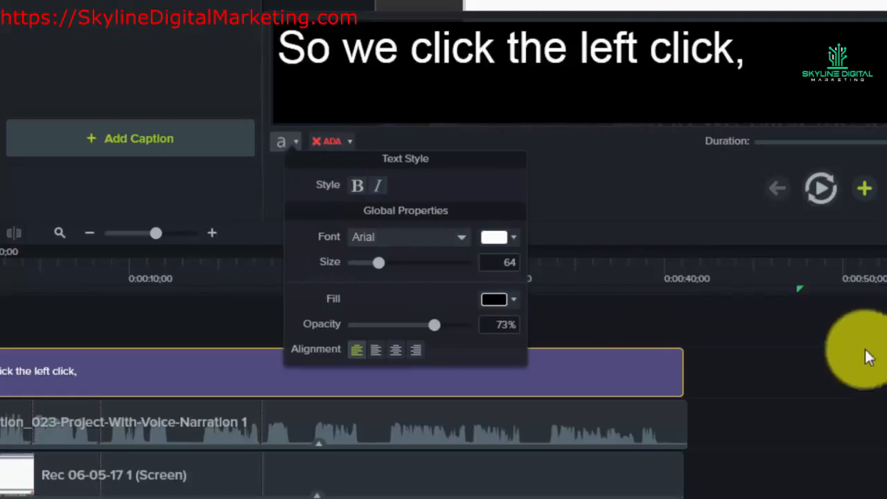